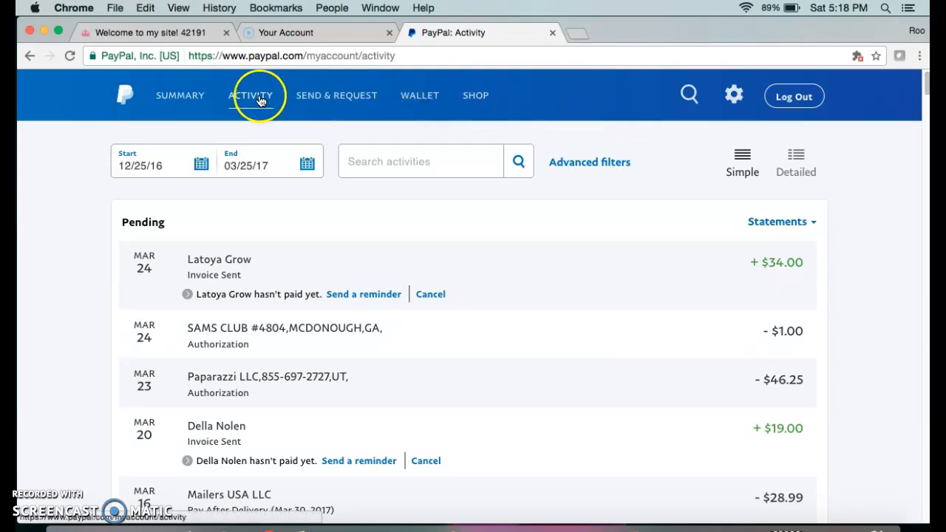
Locate the Feb 21 payment received for $7.47 in activity and start its shipping label
{"action": "left_click", "coordinate": [251, 94]}
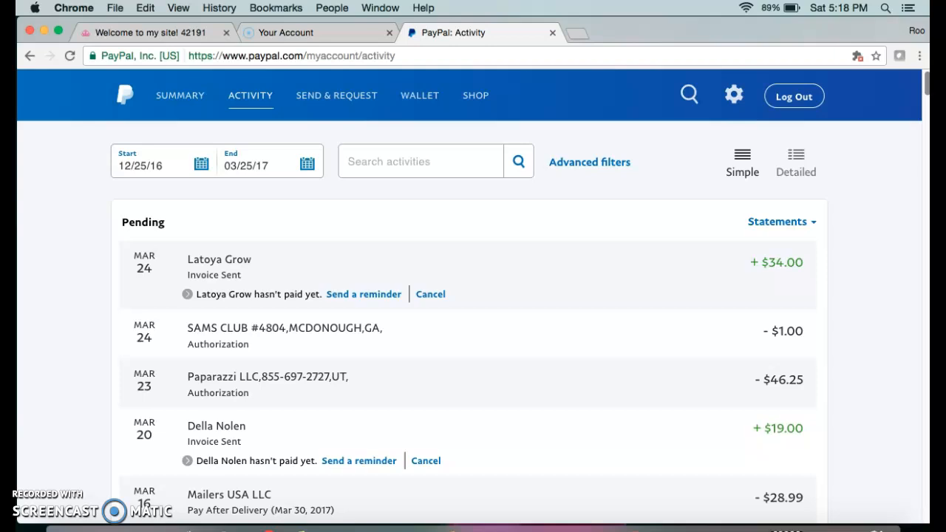
{"action": "scroll", "scroll_direction": "down", "scroll_amount": 3}
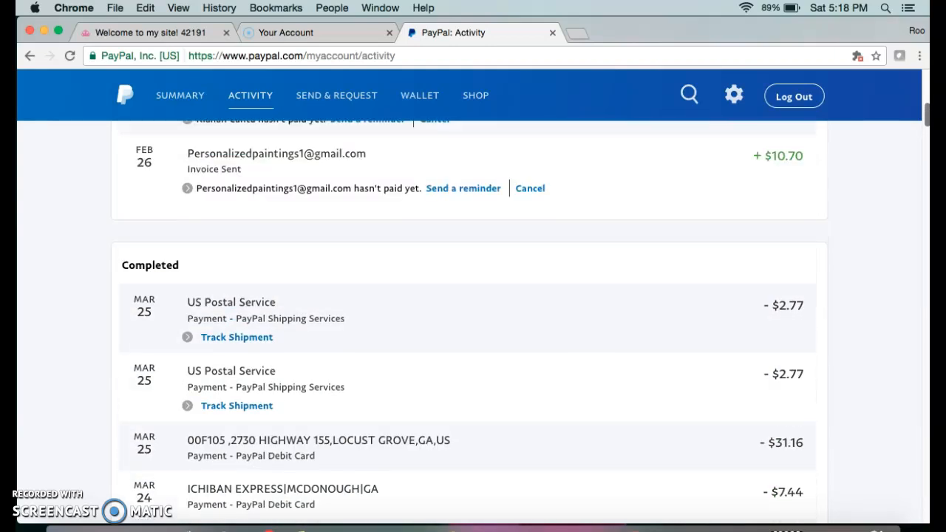
{"action": "scroll", "scroll_direction": "down", "scroll_amount": 3}
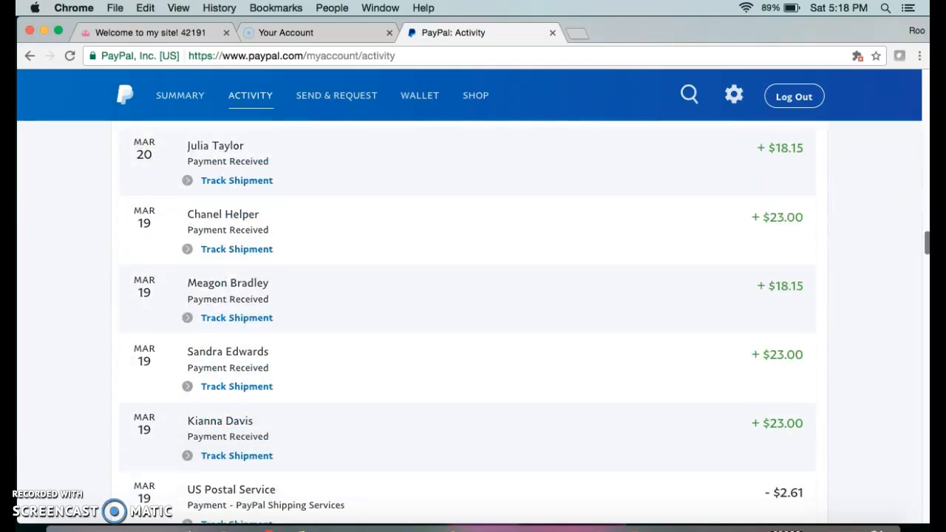
{"action": "scroll", "scroll_direction": "down", "scroll_amount": 3}
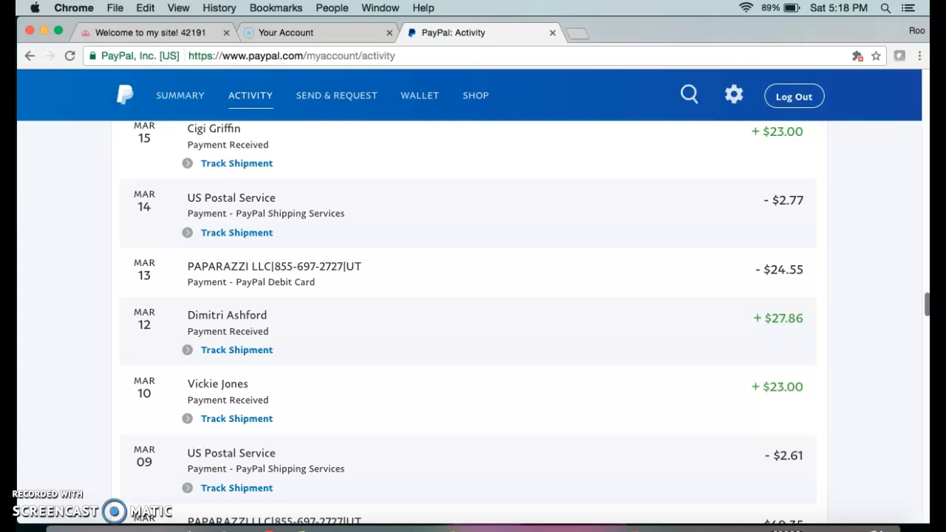
{"action": "scroll", "scroll_direction": "down", "scroll_amount": 3}
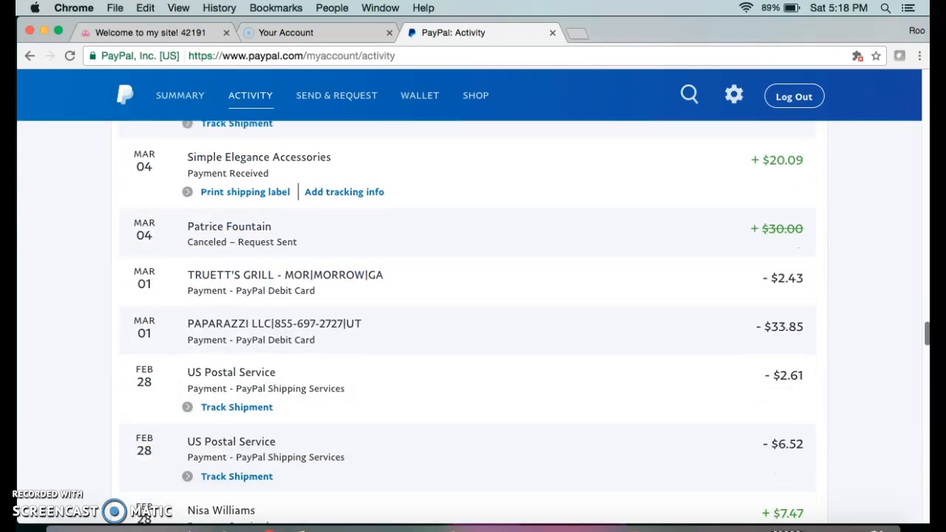
{"action": "scroll", "scroll_direction": "down", "scroll_amount": 3}
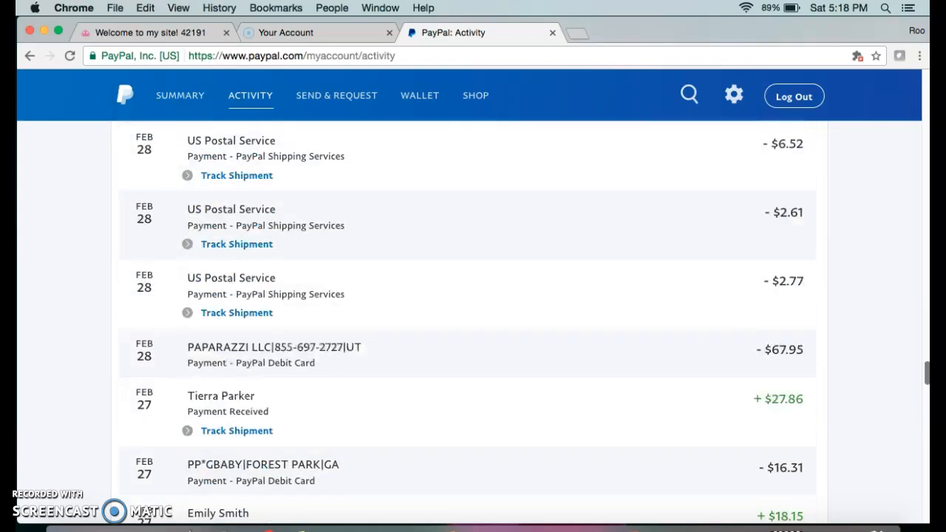
{"action": "scroll", "scroll_direction": "down", "scroll_amount": 3}
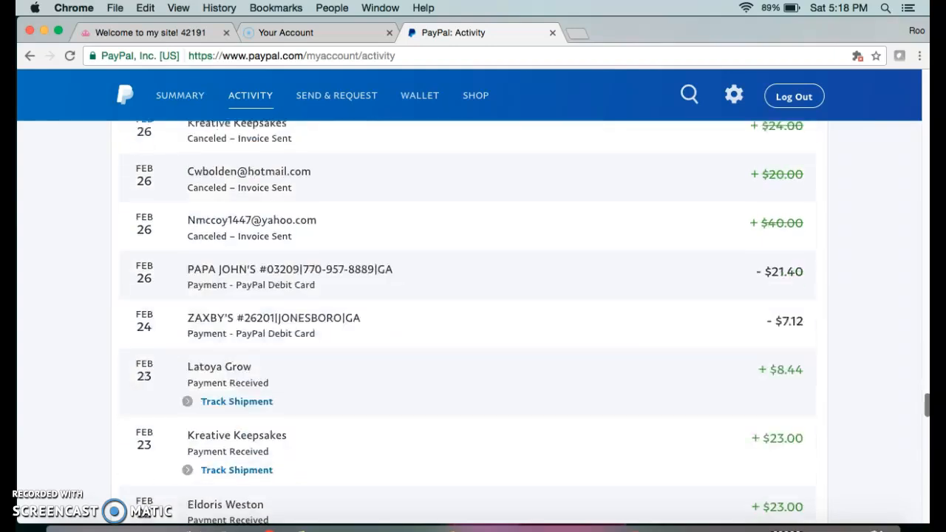
{"action": "scroll", "scroll_direction": "down", "scroll_amount": 3}
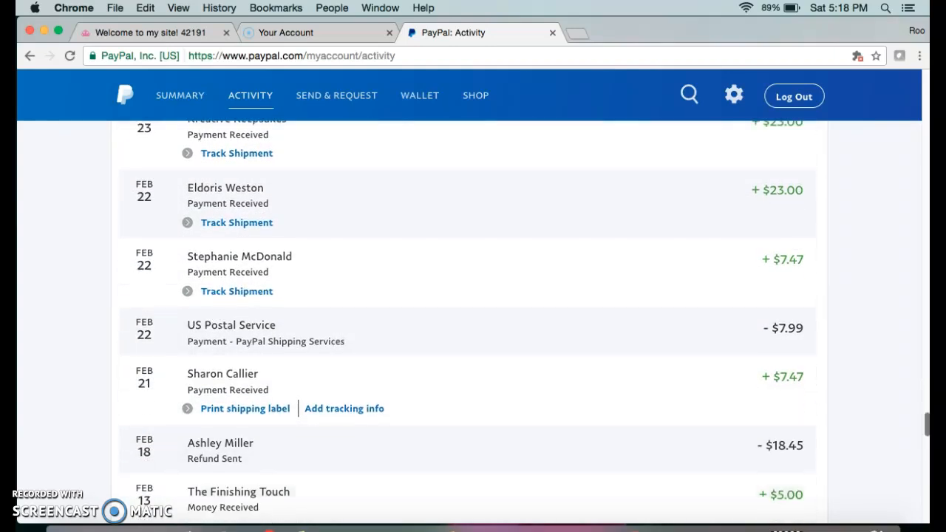
{"action": "scroll", "scroll_direction": "down", "scroll_amount": 3}
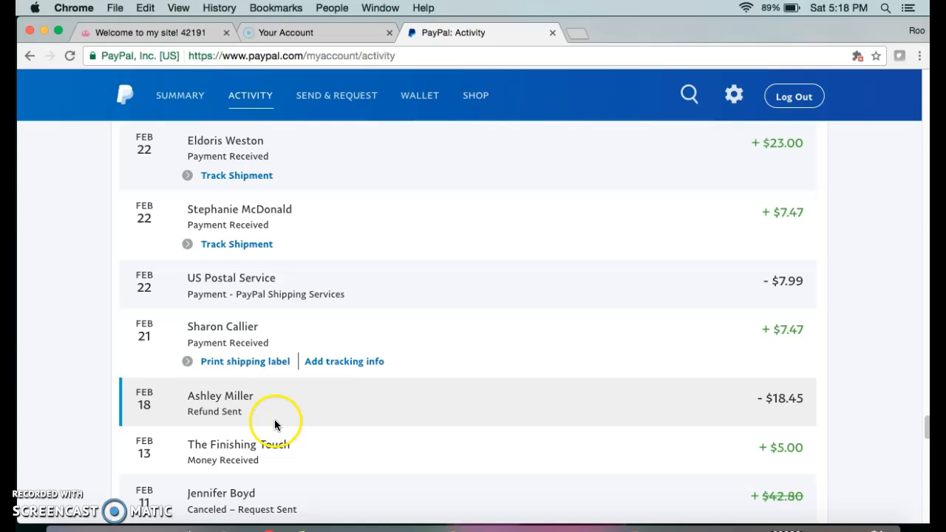
{"action": "mouse_move", "coordinate": [245, 360]}
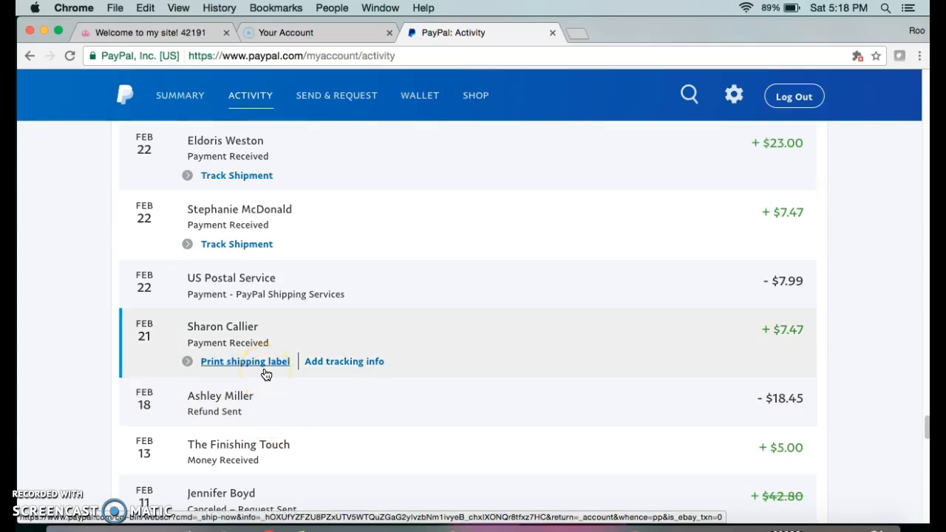
{"action": "left_click", "coordinate": [245, 361]}
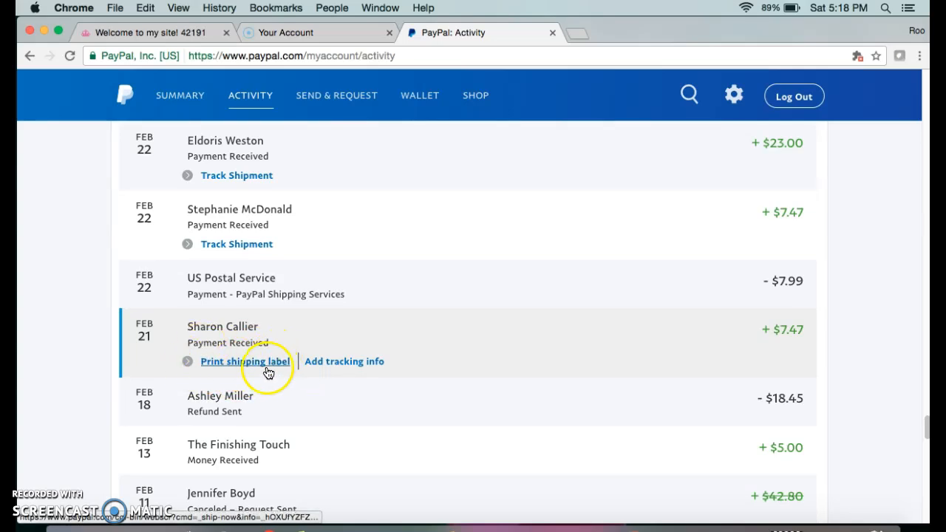
{"action": "left_click", "coordinate": [245, 361]}
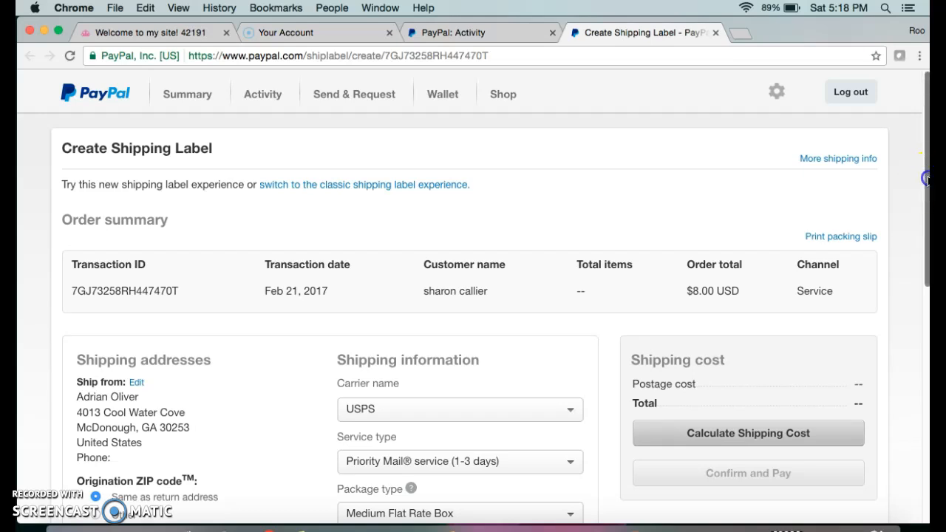
Choose USPS First-Class Mail Parcel service with Package/Thick Envelope as the package type
{"action": "scroll", "scroll_direction": "down", "scroll_amount": 3}
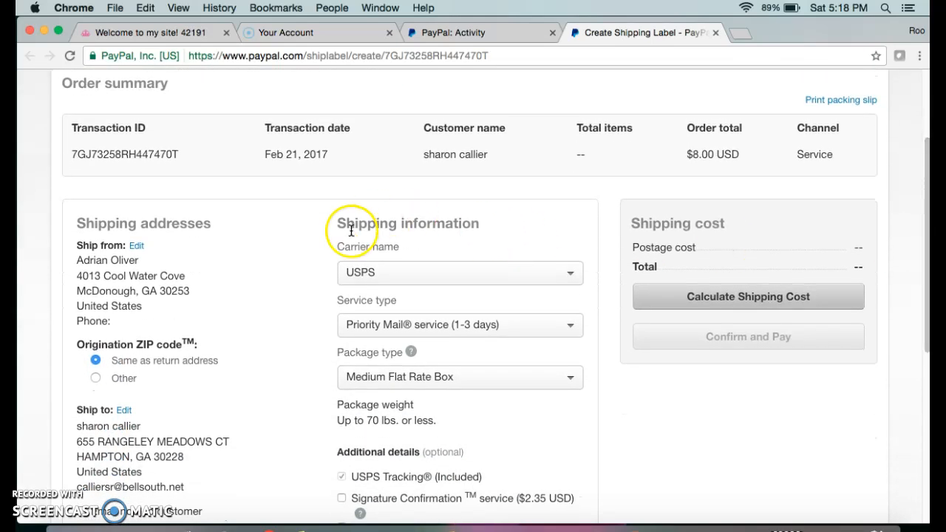
{"action": "mouse_move", "coordinate": [452, 261]}
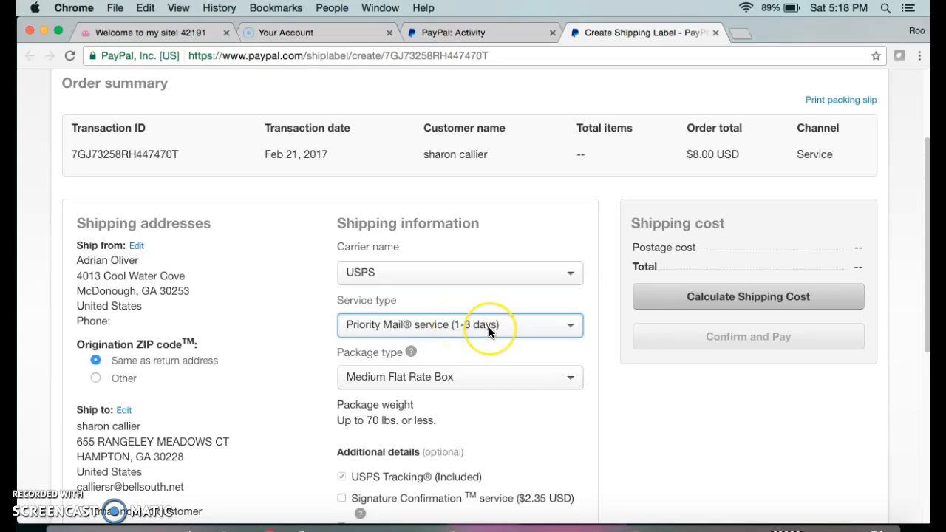
{"action": "left_click", "coordinate": [458, 325]}
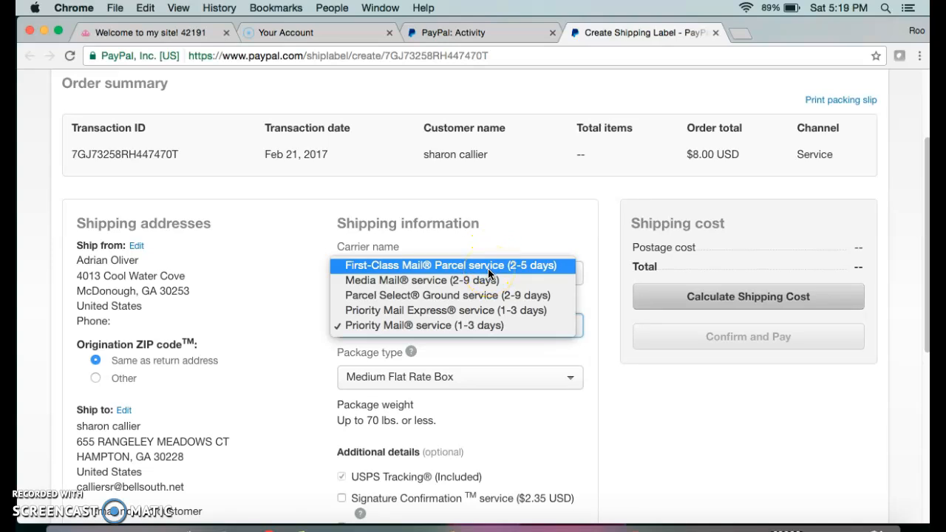
{"action": "left_click", "coordinate": [450, 265]}
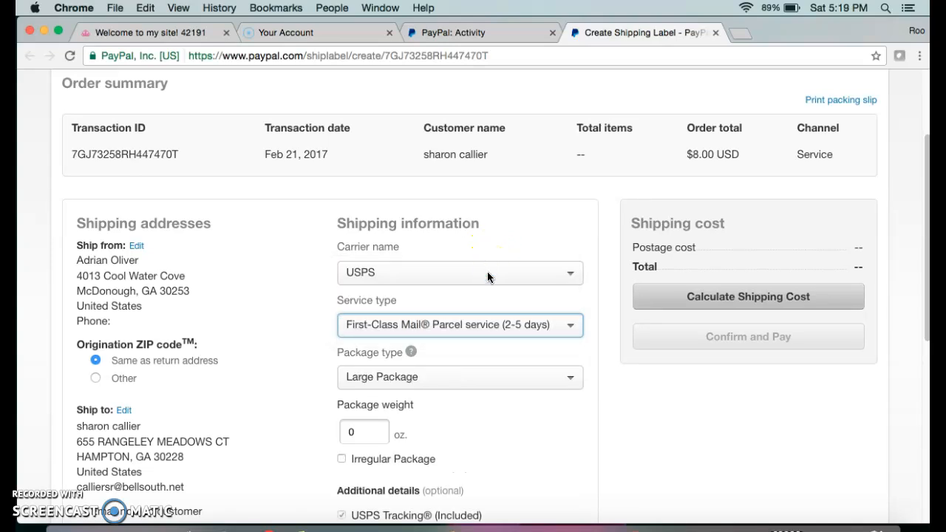
{"action": "left_click", "coordinate": [458, 377]}
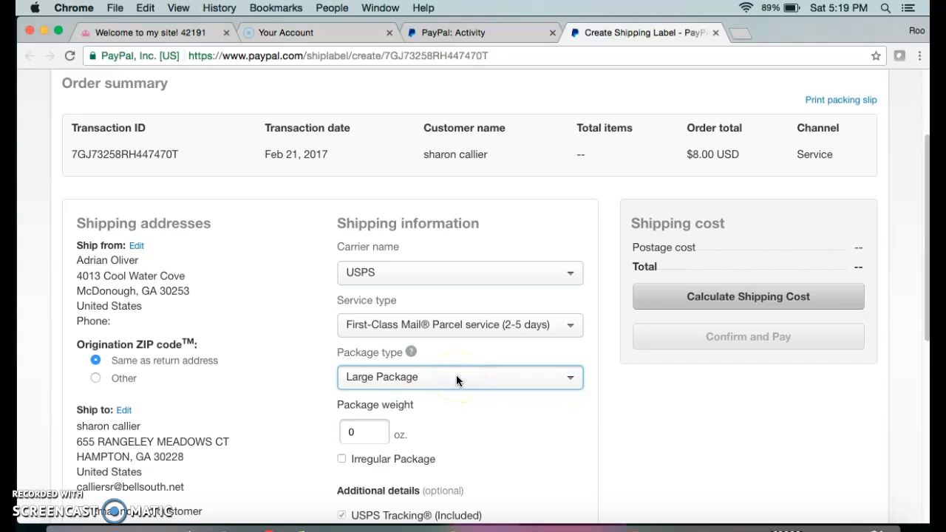
{"action": "left_click", "coordinate": [459, 377]}
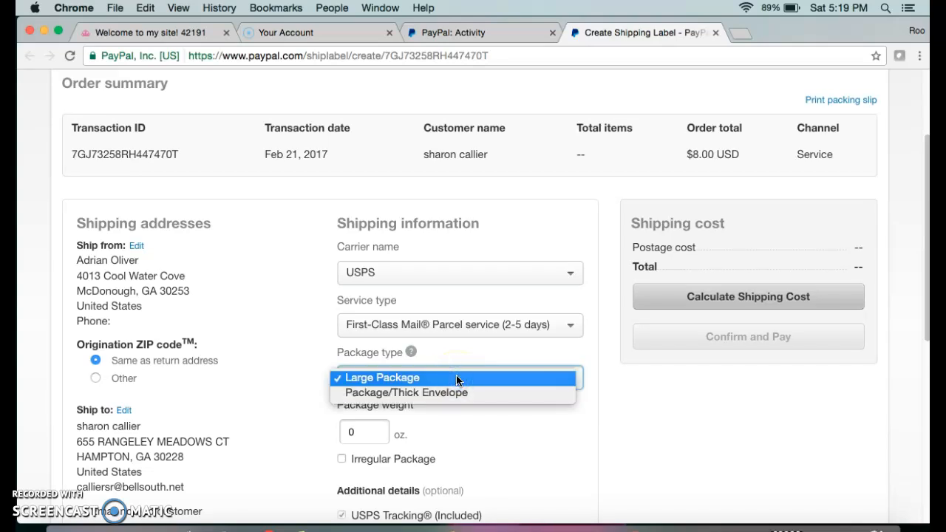
{"action": "mouse_move", "coordinate": [451, 393]}
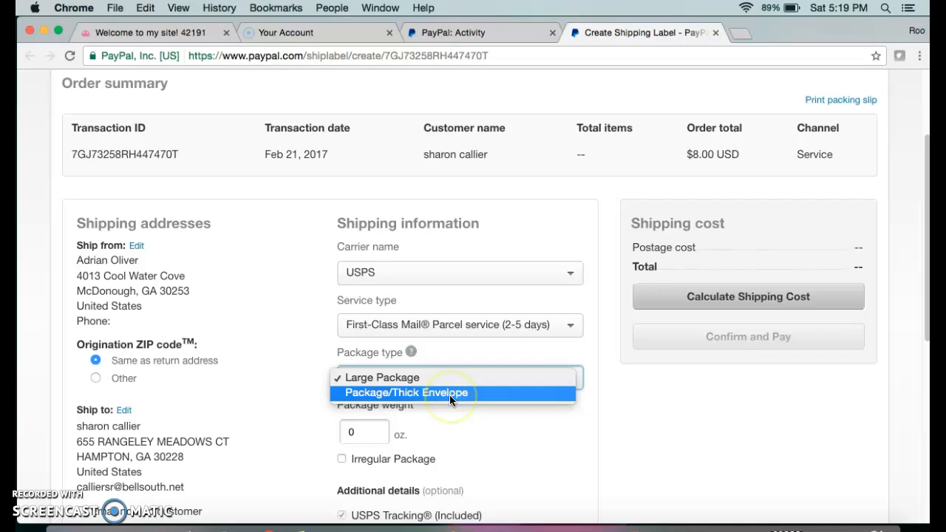
{"action": "left_click", "coordinate": [404, 393]}
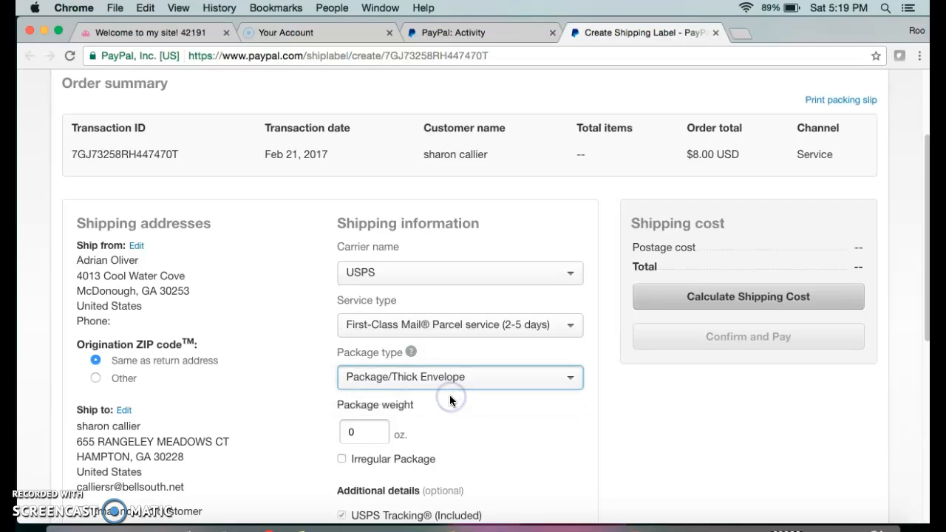
{"action": "left_click", "coordinate": [364, 431]}
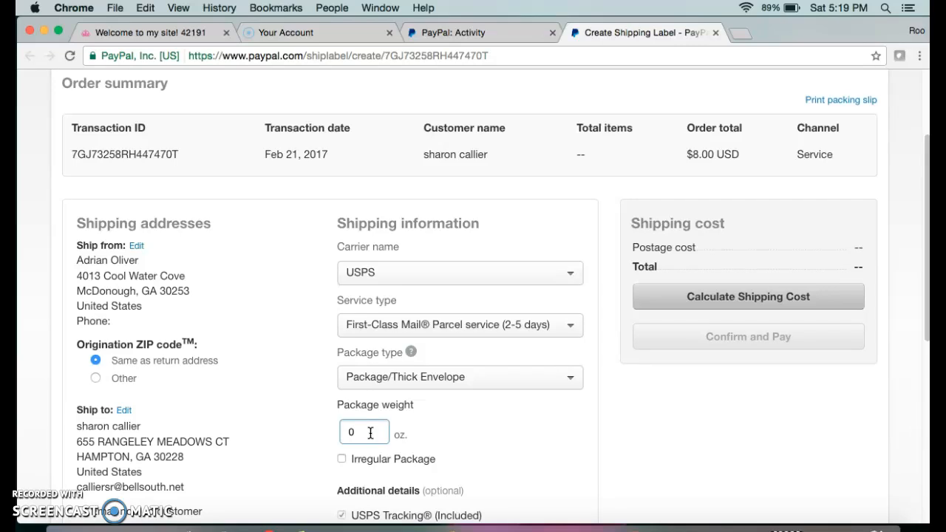
Enter a package weight of 3 oz on the label form
{"action": "left_click", "coordinate": [363, 431]}
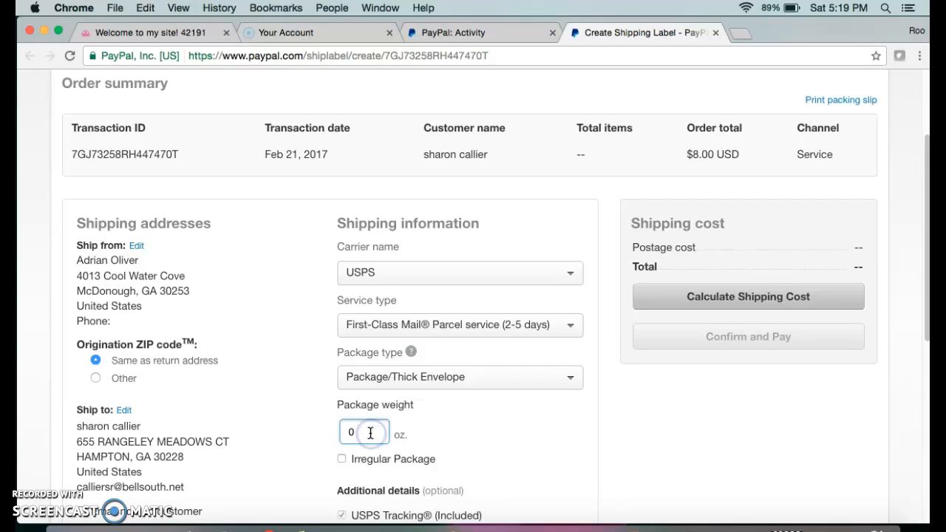
{"action": "type", "text": "3"}
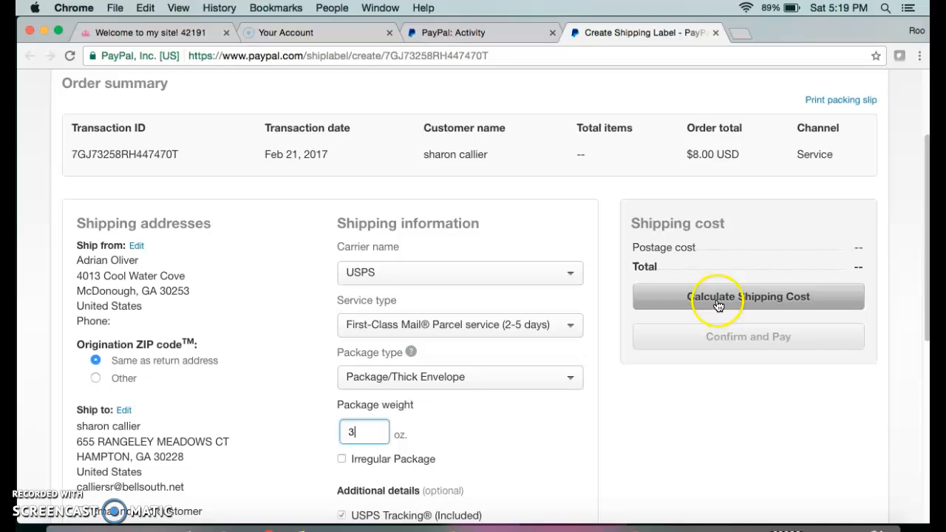
{"action": "scroll", "scroll_direction": "down", "scroll_amount": 3}
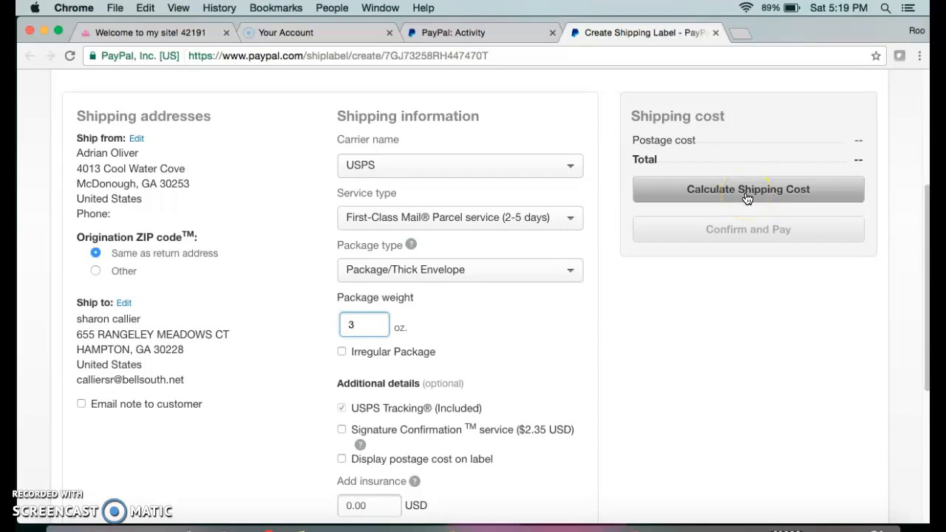
Calculate the shipping cost, giving a label total of $2.61 USD from PayPal balance
{"action": "left_click", "coordinate": [747, 189]}
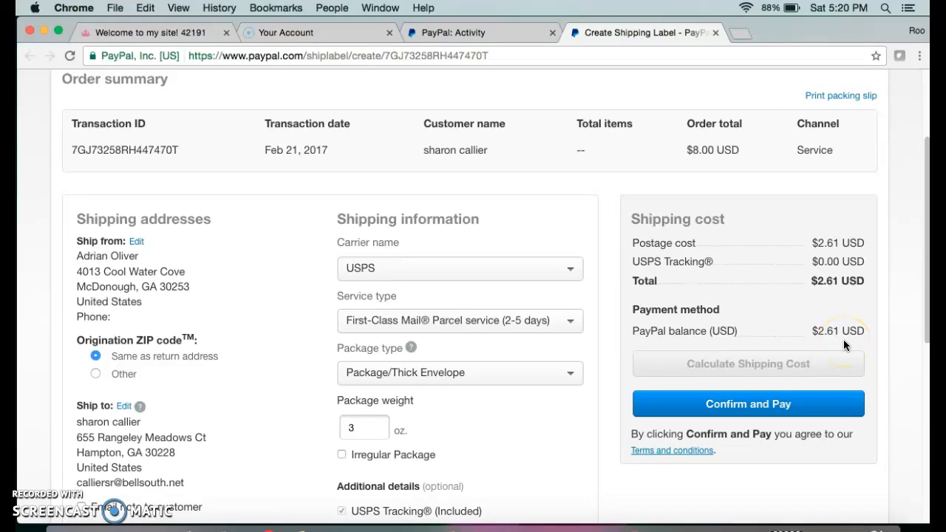
{"action": "mouse_move", "coordinate": [818, 346]}
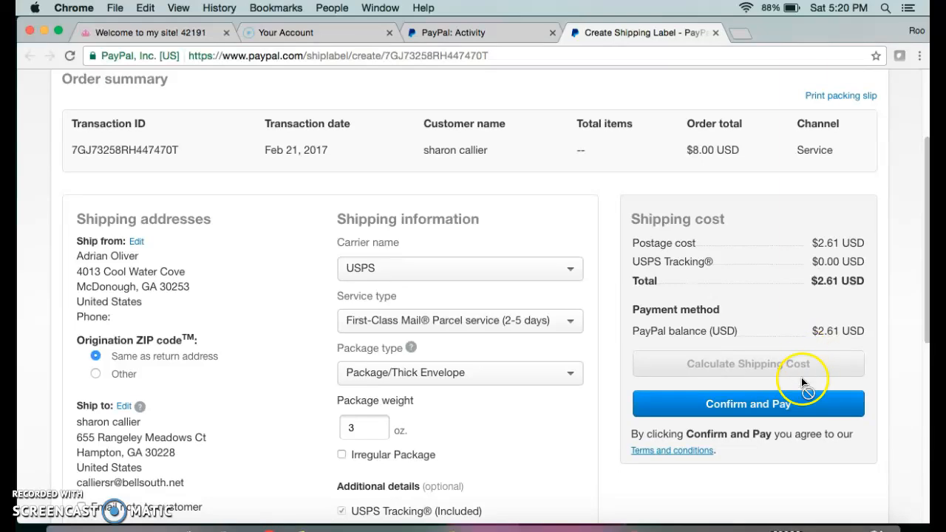
{"action": "mouse_move", "coordinate": [795, 405]}
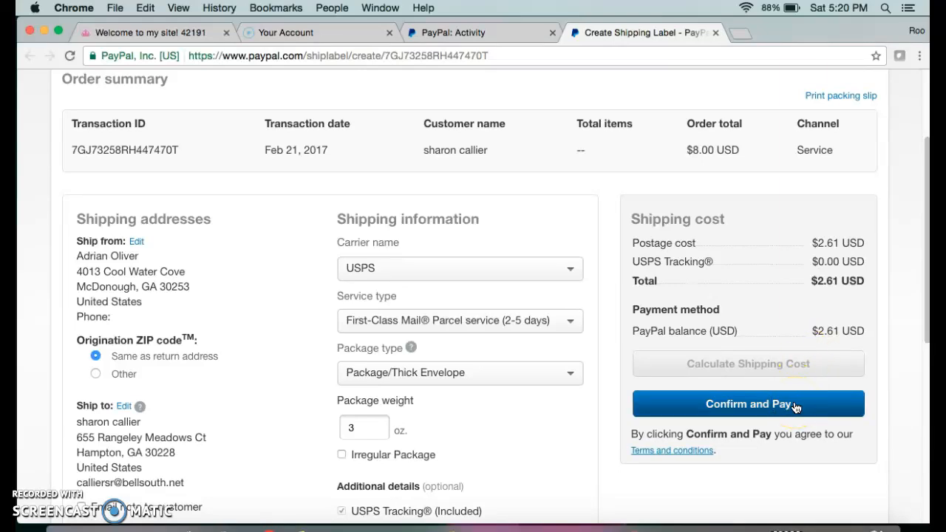